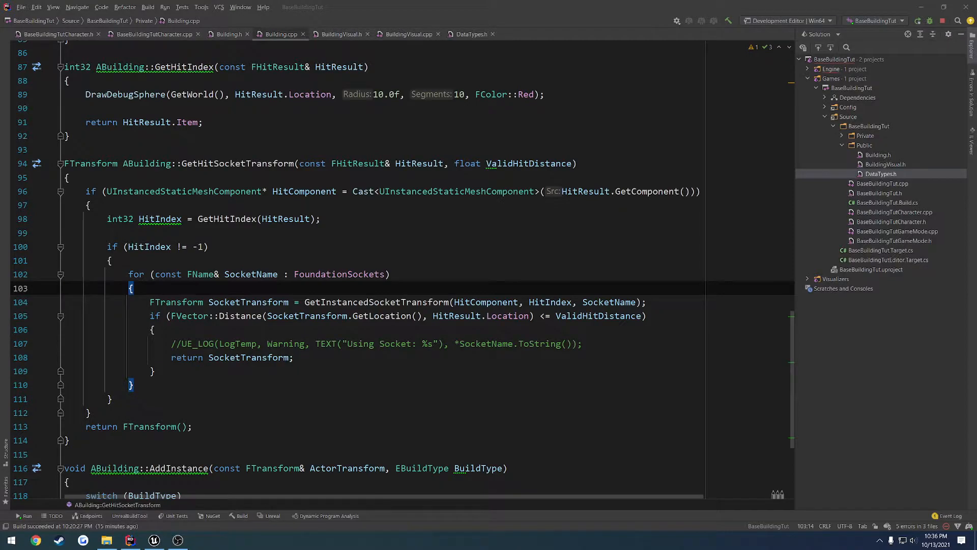
# - Jump to the FoundationSockets declaration in Building.h and delete the WallSockets array
pyautogui.doubleClick(341, 274)
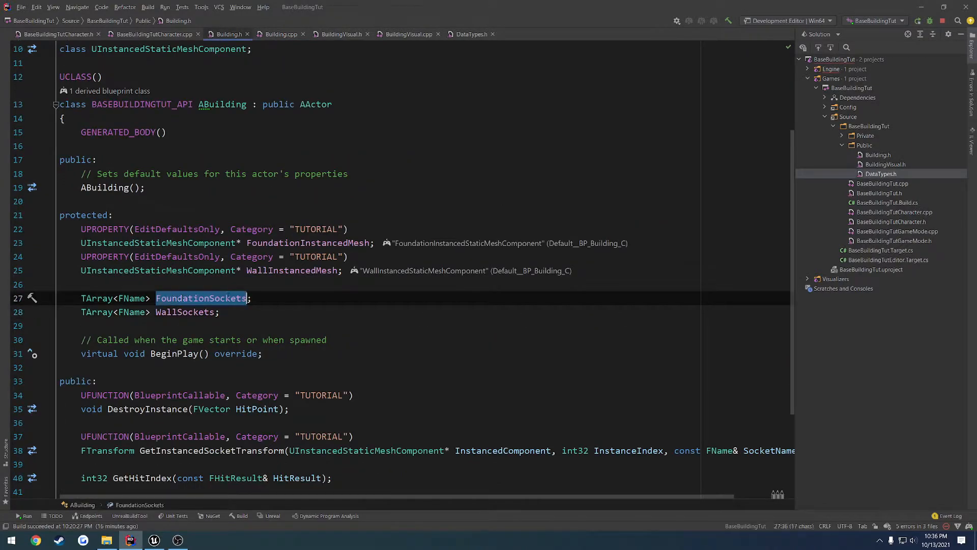
pyautogui.click(219, 312)
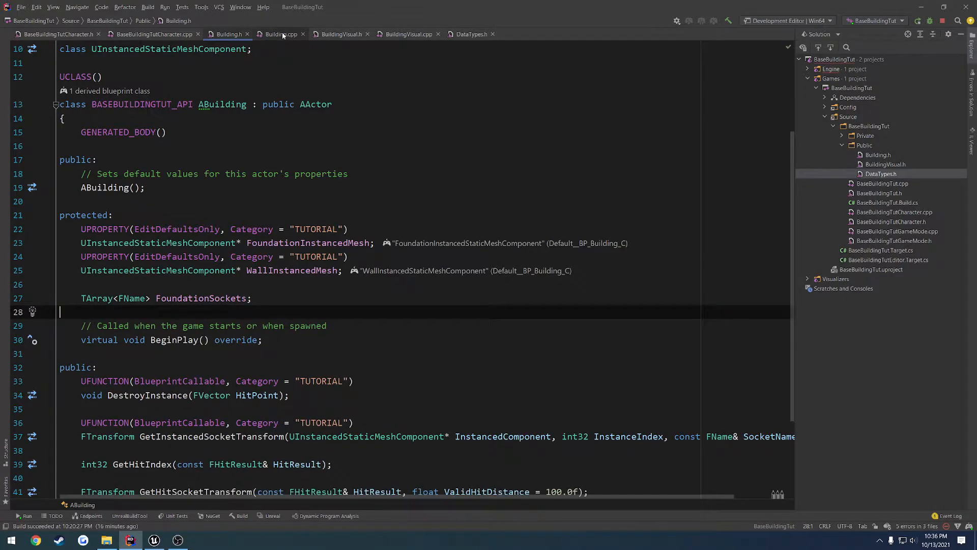
# - In BeginPlay, append WallInstancedMesh's socket names to FoundationSockets
pyautogui.click(281, 34)
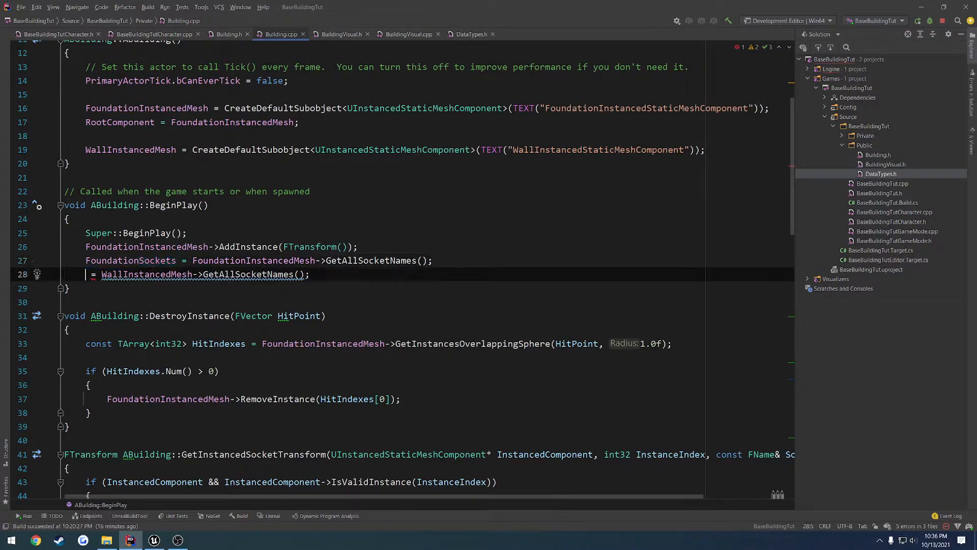
pyautogui.write('FoundationSockets.')
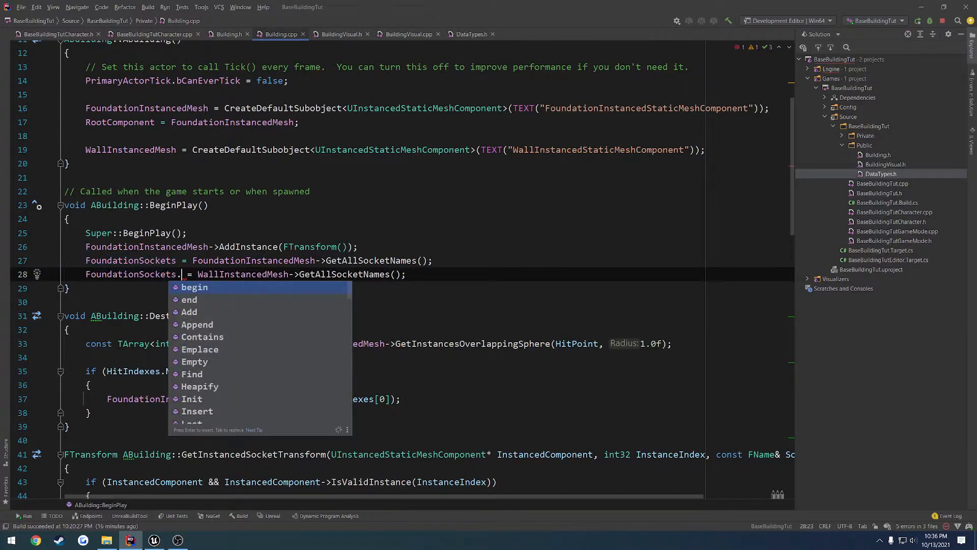
pyautogui.write('Append(')
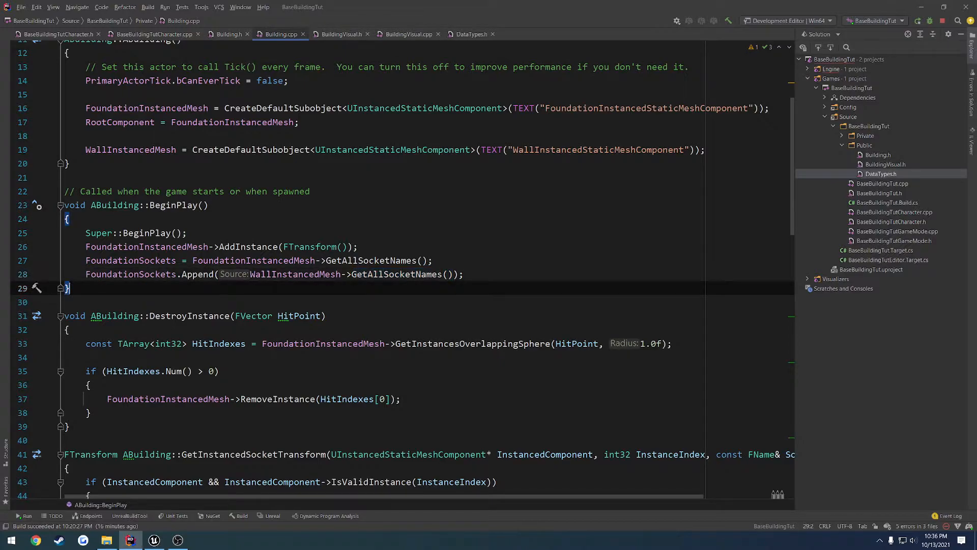
# - Log FoundationSockets.Num() as a UE_LOG warning with TEXT("Count: %d")
pyautogui.write('UE_LOG(LogTemp, Warning,')
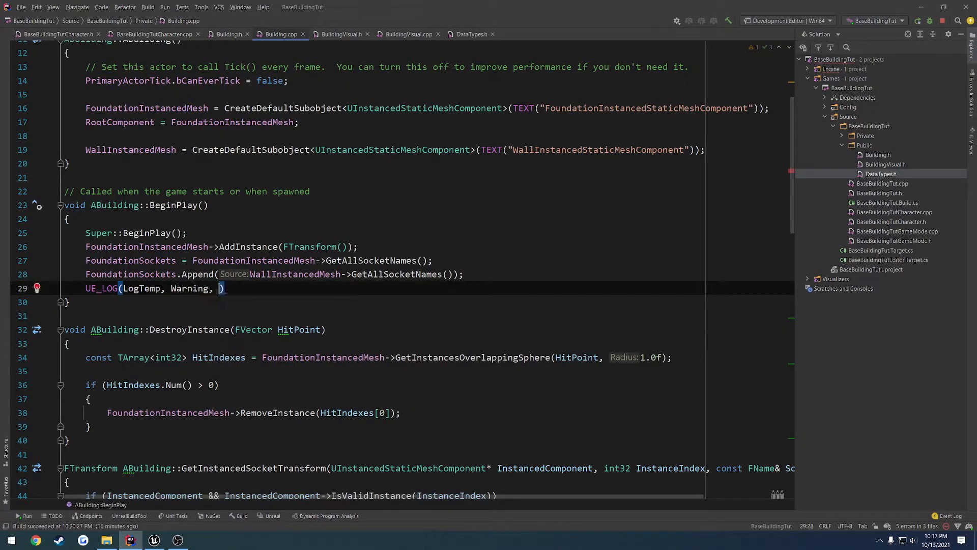
pyautogui.write('TEXT("Count: %d")')
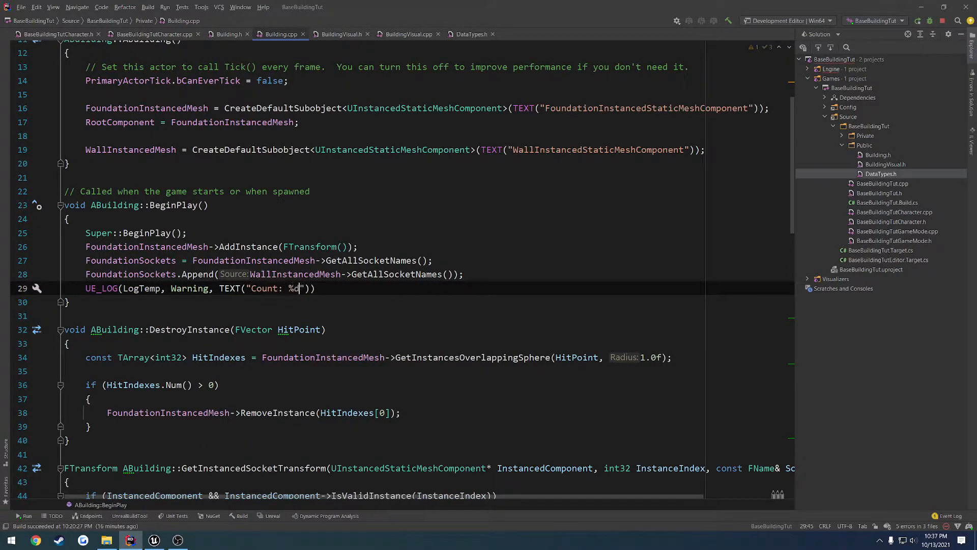
pyautogui.write(', FoundationSockets.Num(')
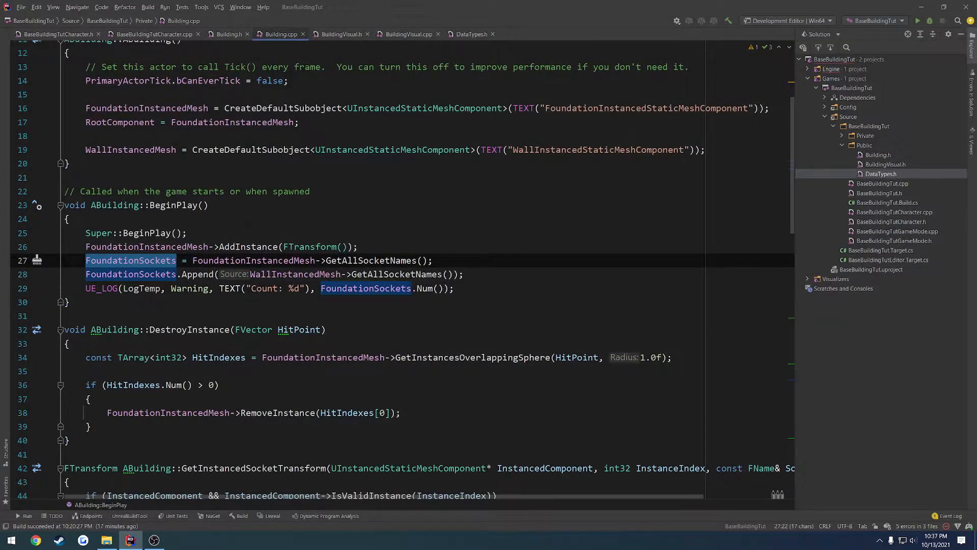
# - Rename FoundationSockets to MeshInstancedSockets, then check Building.h and return to Building.cpp
pyautogui.write('MeshIns')
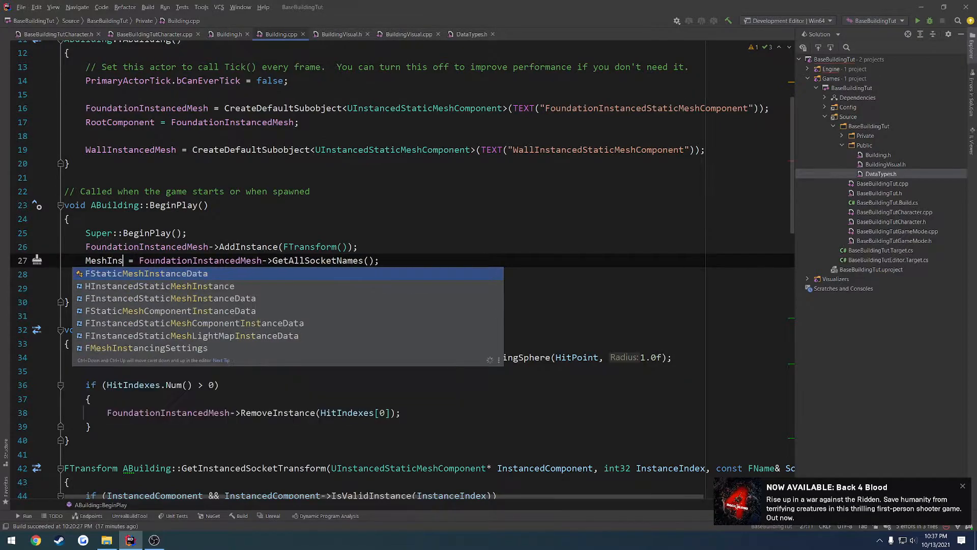
pyautogui.write('tancedSocket')
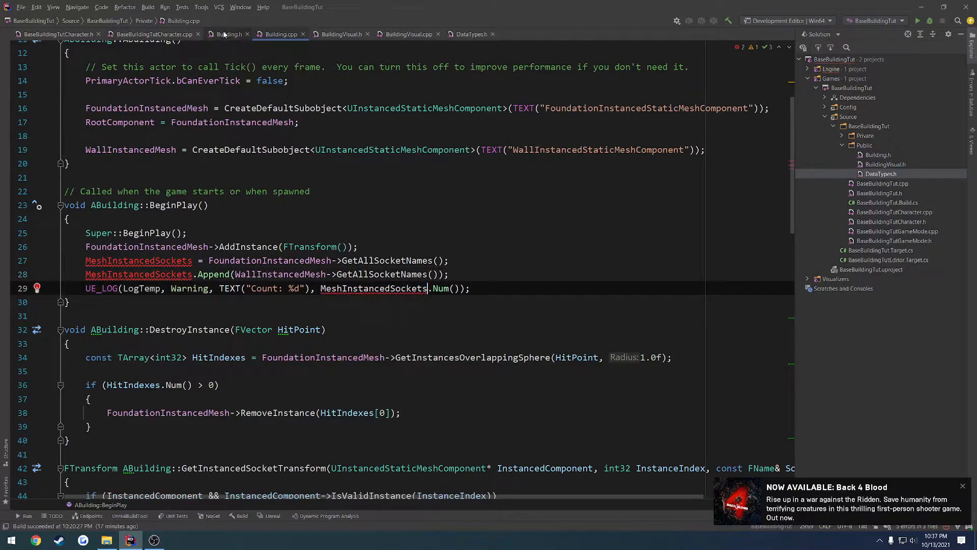
pyautogui.click(228, 34)
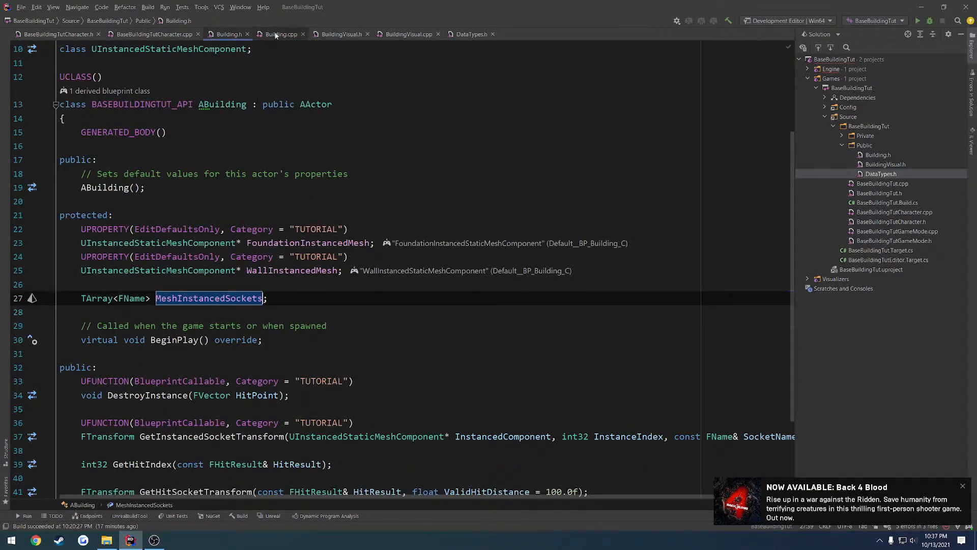
pyautogui.click(280, 34)
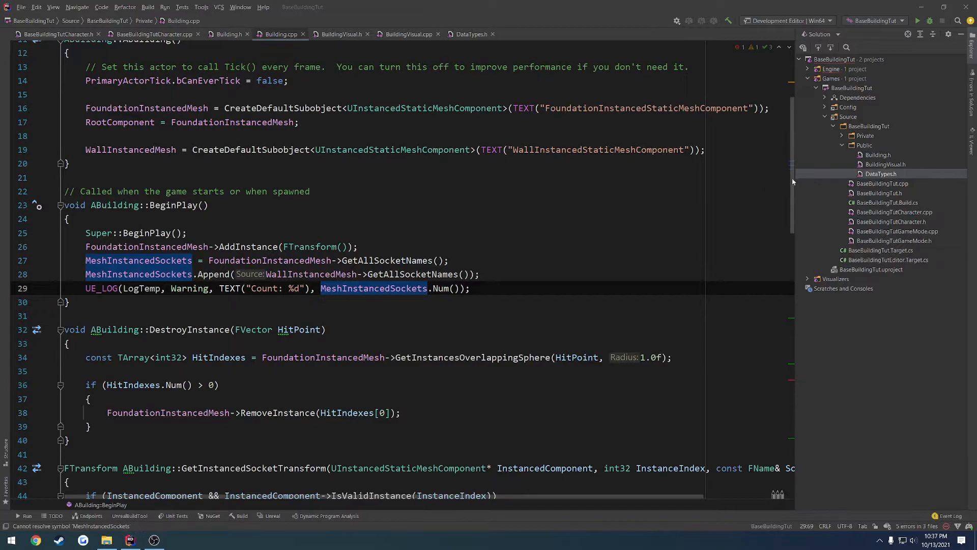
pyautogui.scroll(-3)
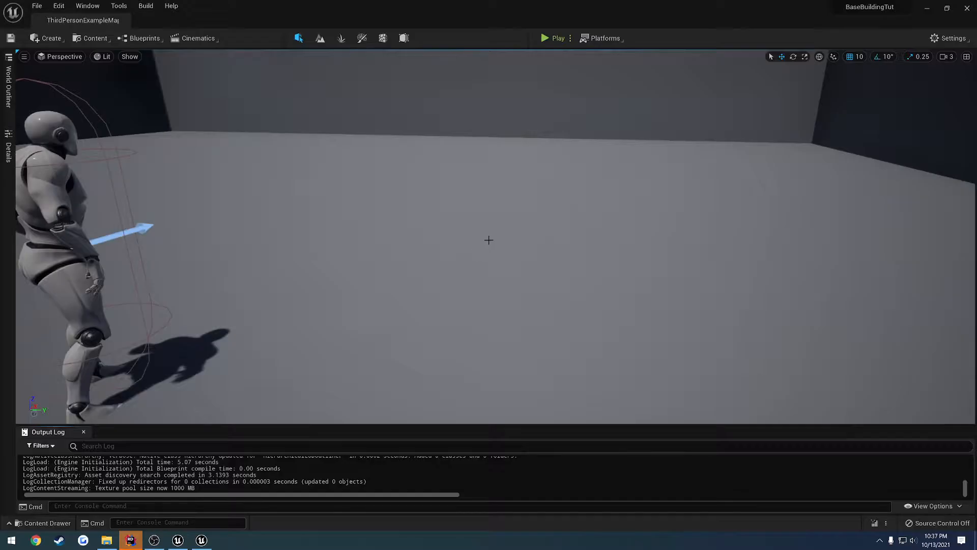
# - Start a Play-in-Editor session and build walls to see Count: 9 logged
pyautogui.click(556, 38)
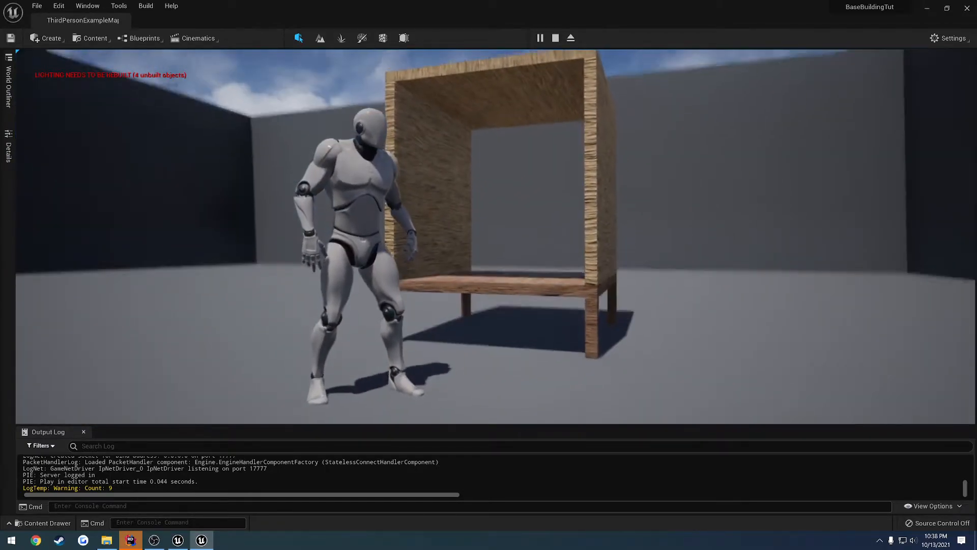
# - Place a wall on the foundation and preview the next wall at another socket
pyautogui.click(555, 38)
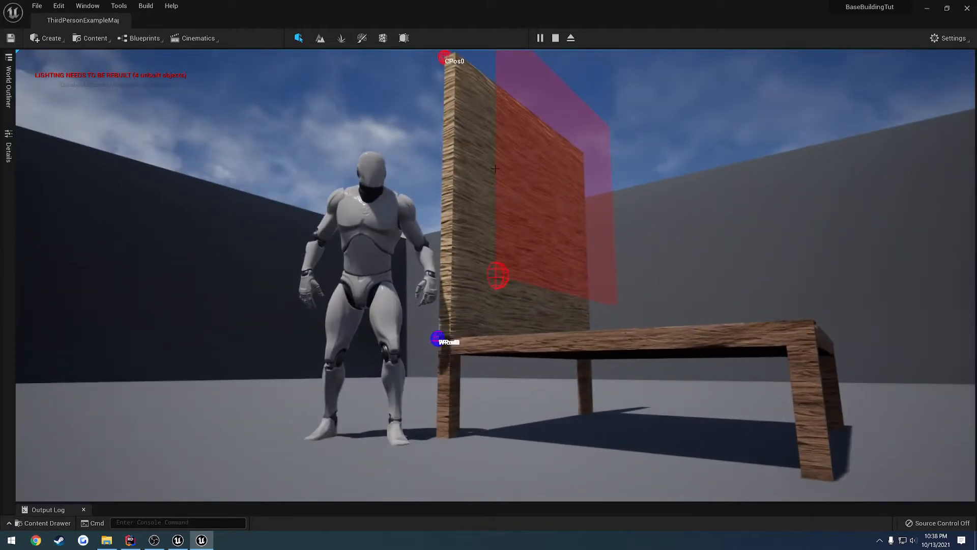
pyautogui.click(130, 541)
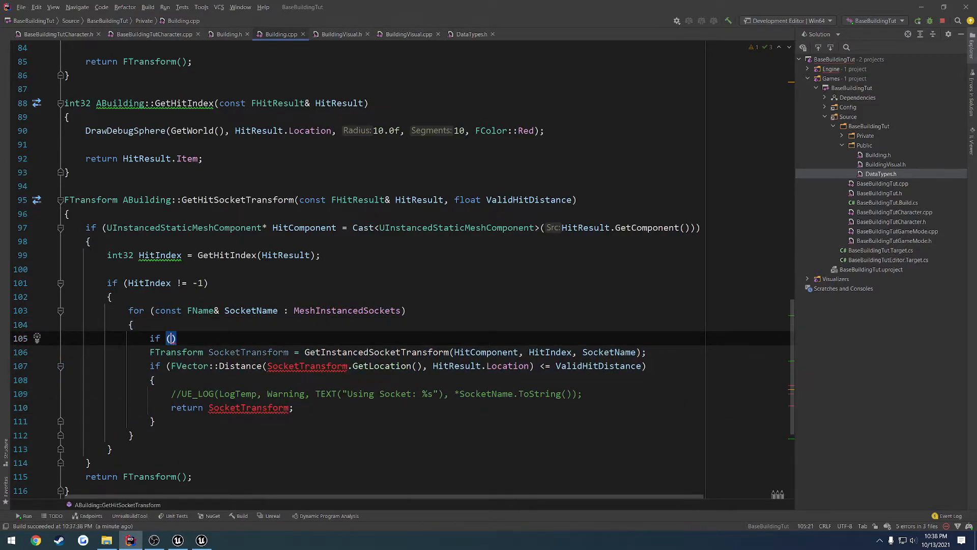
# - Wrap the loop body in if (HitComponent->DoesSocketExist(SocketName)) and dismiss Live Coding
pyautogui.write('HitComponent->')
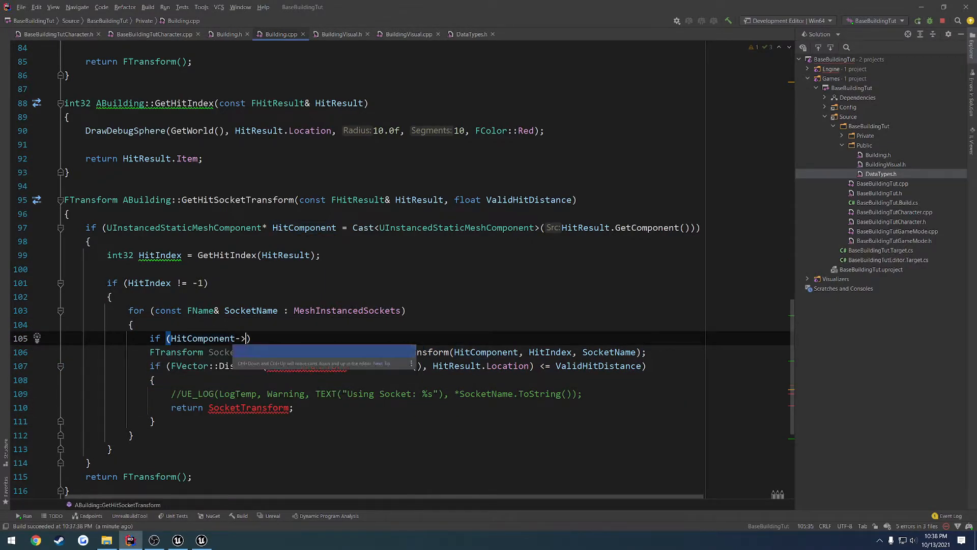
pyautogui.write('DoesSocketExist(')
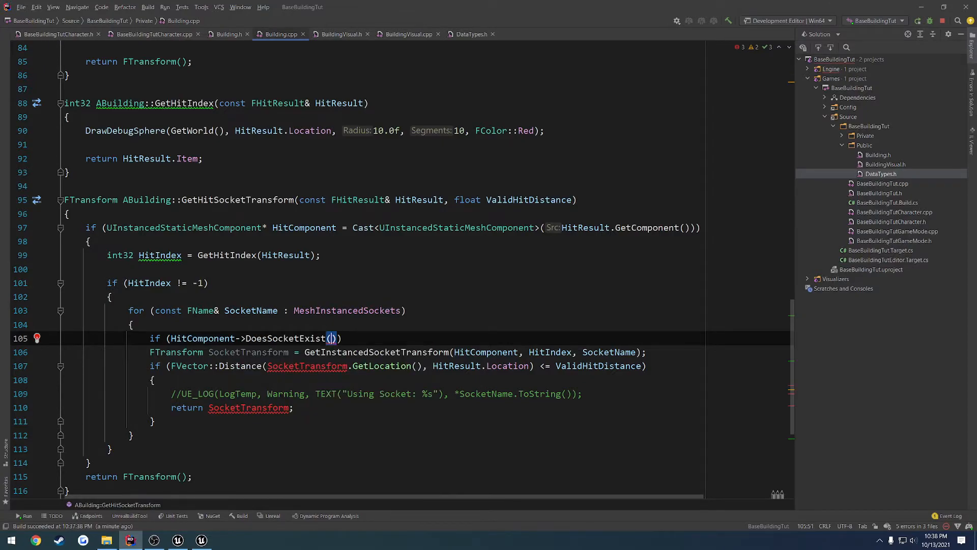
pyautogui.write('SocketName')
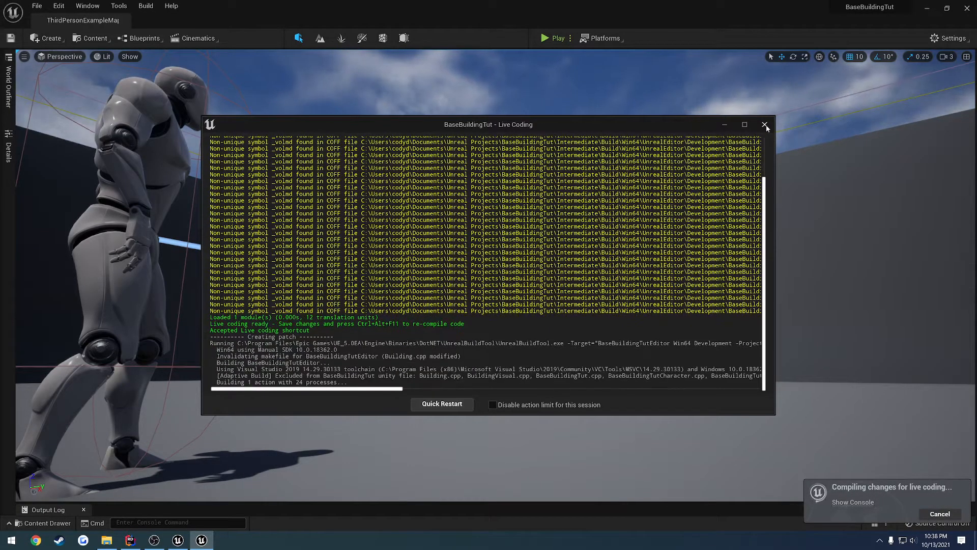
pyautogui.click(766, 124)
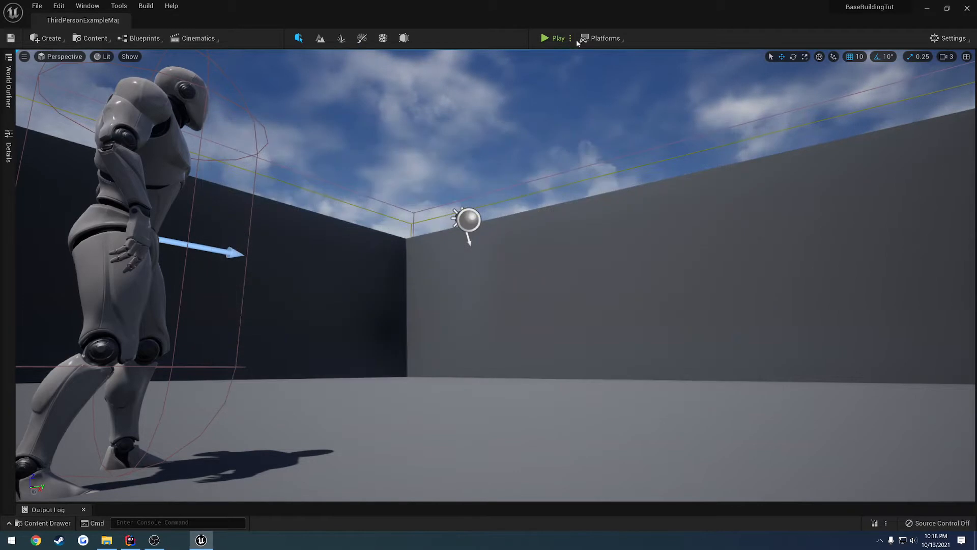
pyautogui.click(555, 38)
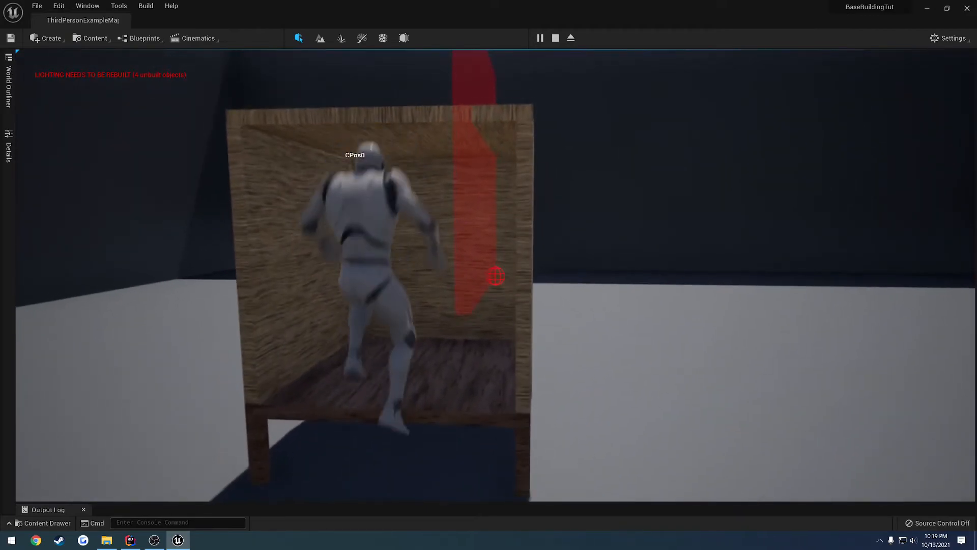
pyautogui.click(553, 38)
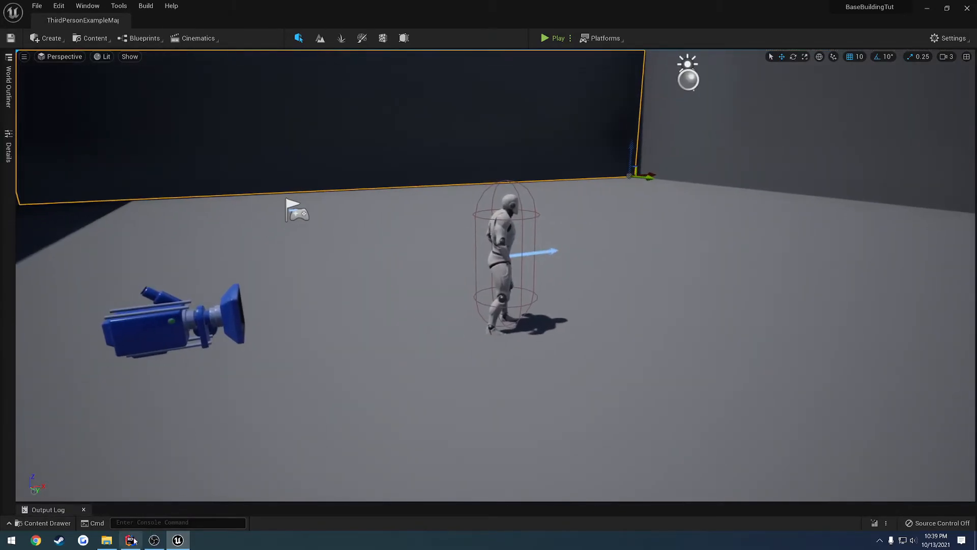
# - Return to Rider and review BeginPlay and GetHitSocketTransform in Building.cpp
pyautogui.click(131, 540)
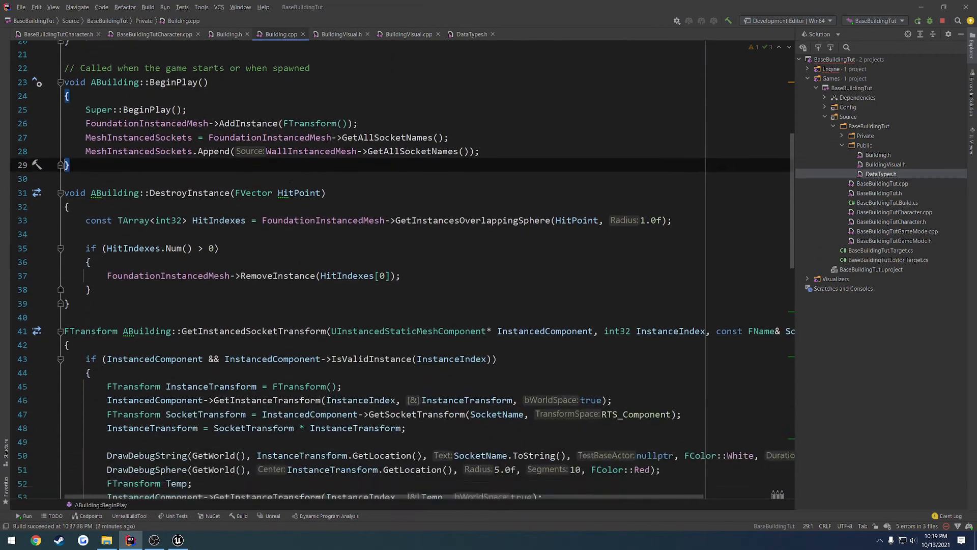
pyautogui.scroll(-3)
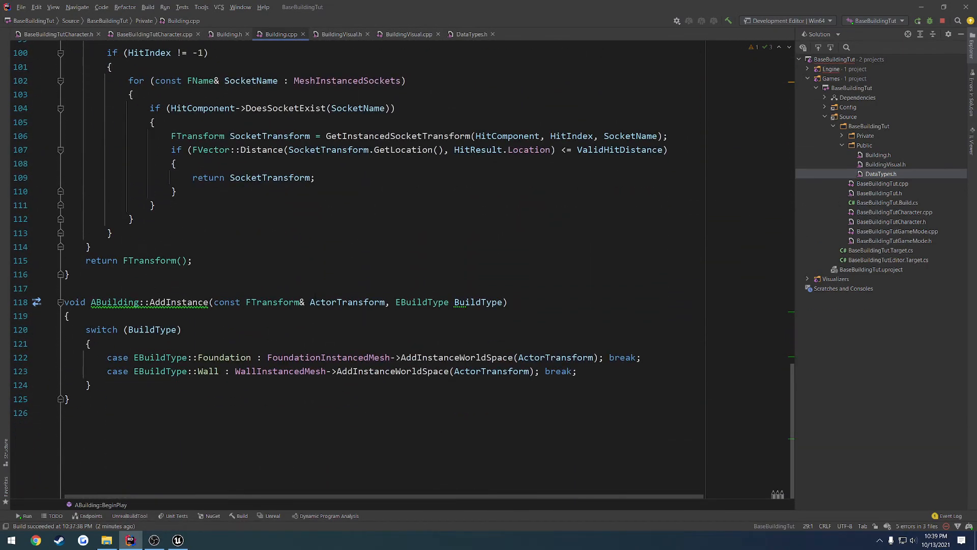